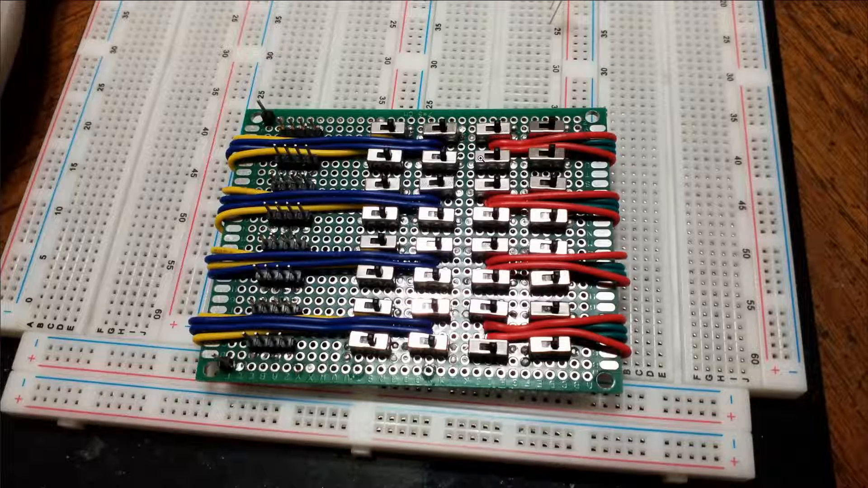
mouse_move(405, 248)
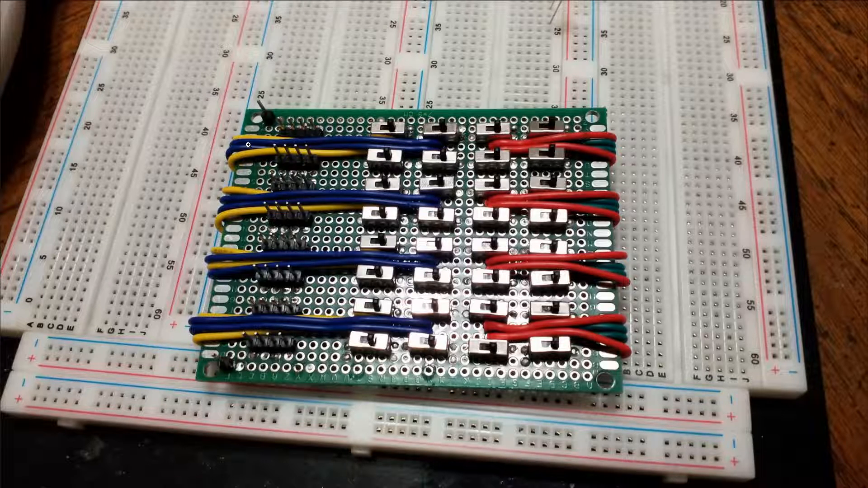
mouse_move(420, 168)
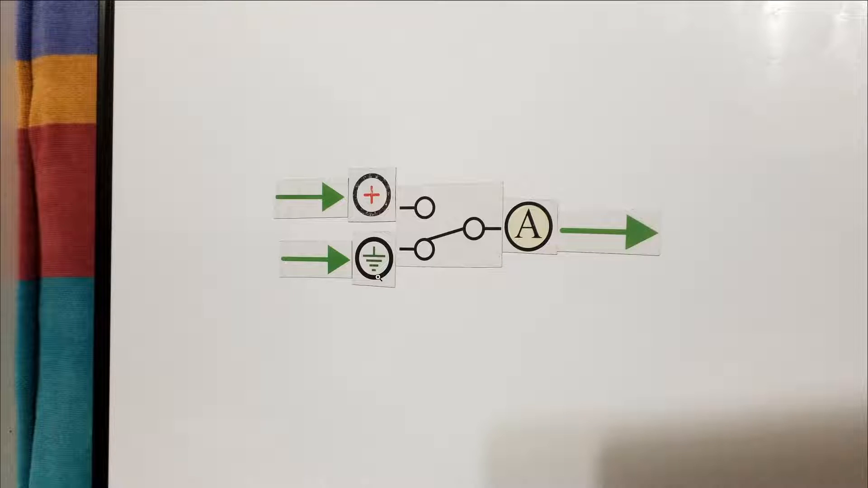
mouse_move(453, 220)
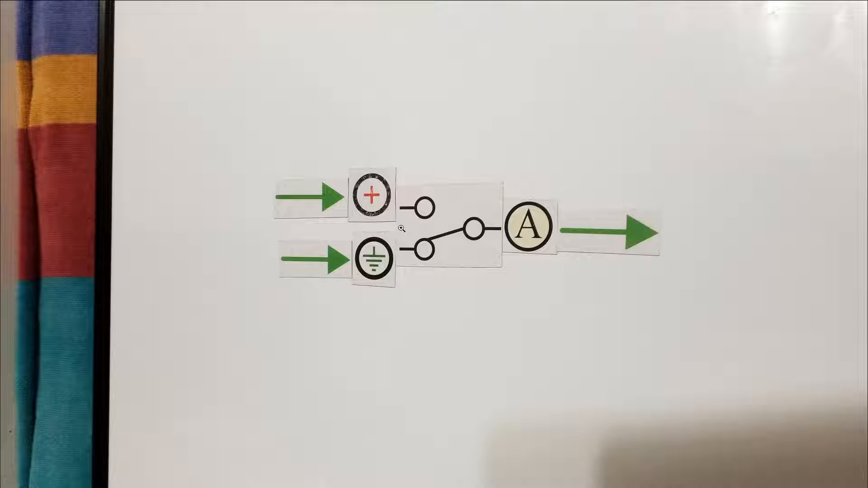
mouse_move(565, 227)
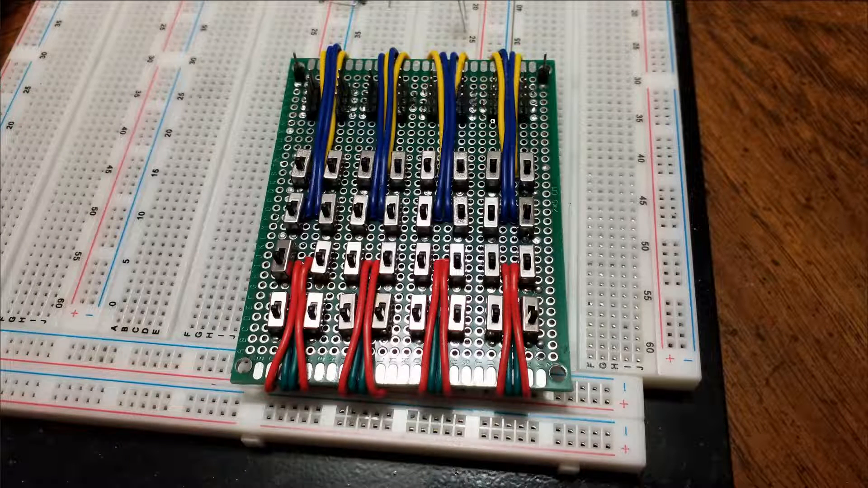
mouse_move(235, 309)
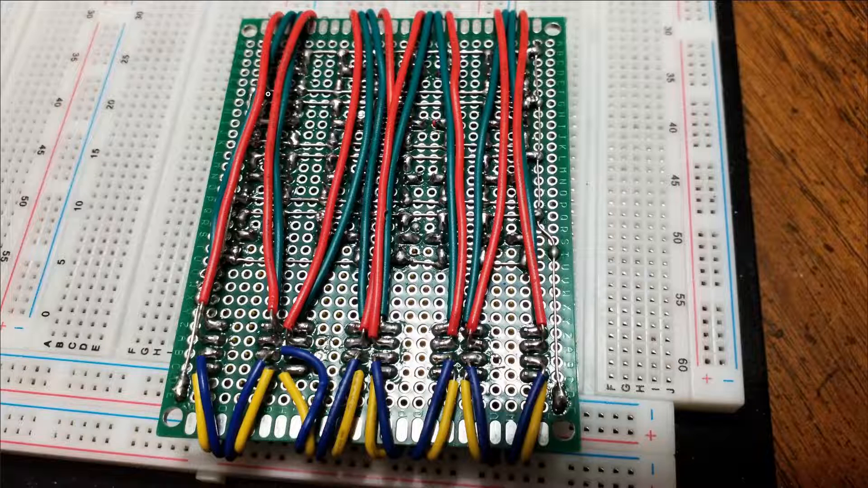
mouse_move(586, 260)
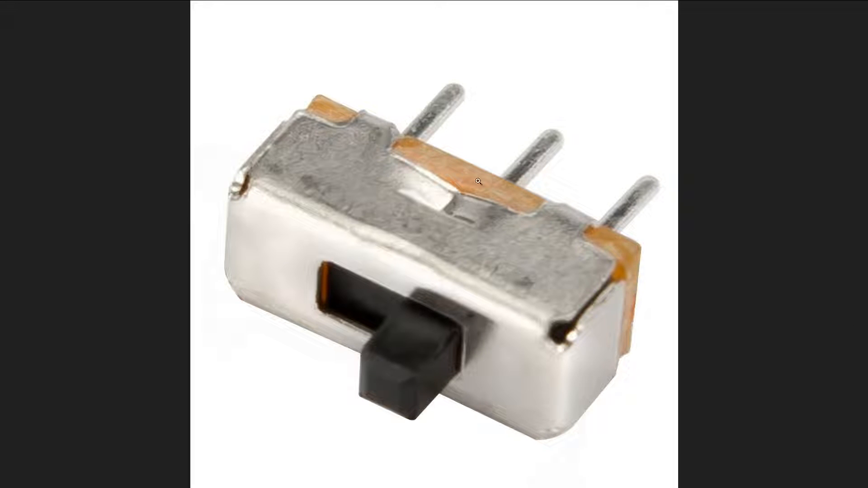
mouse_move(258, 218)
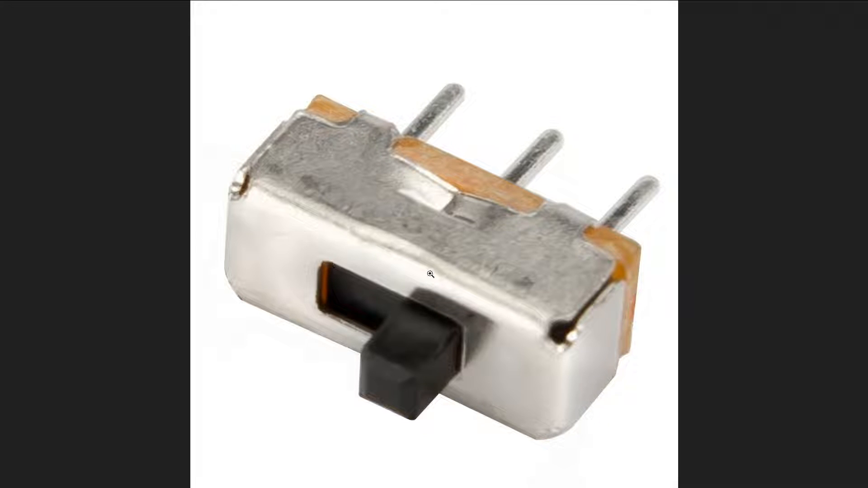
mouse_move(358, 146)
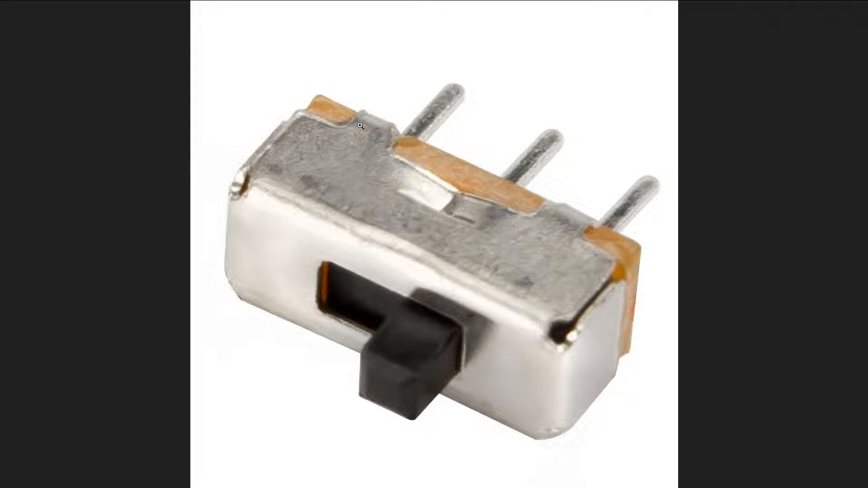
mouse_move(464, 266)
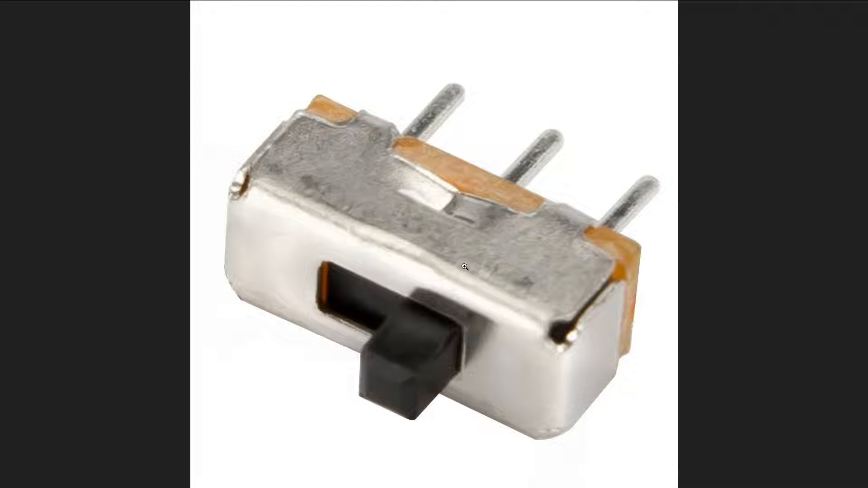
mouse_move(558, 252)
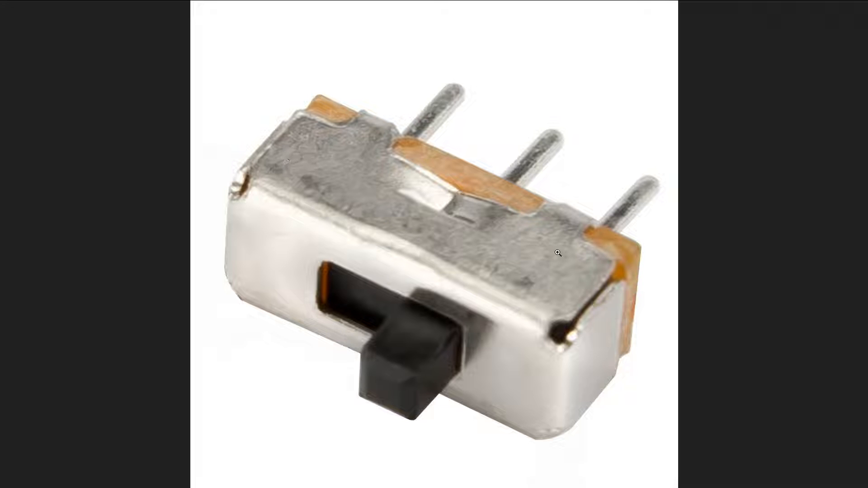
mouse_move(445, 258)
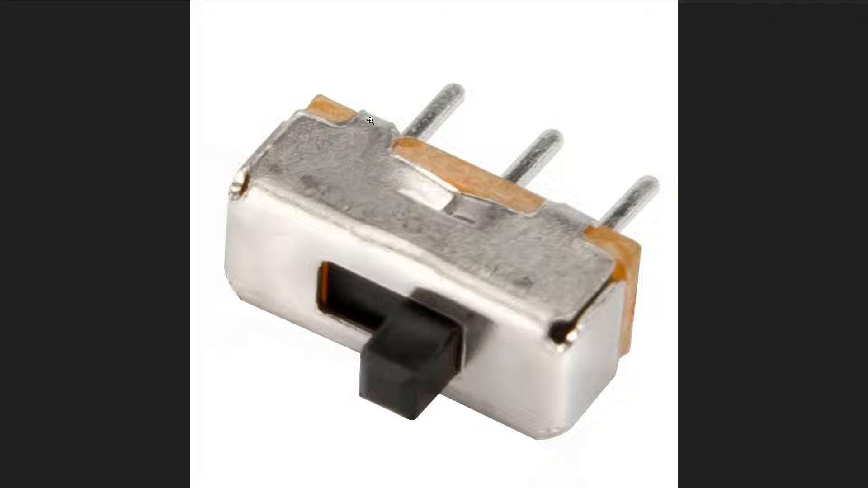
mouse_move(421, 107)
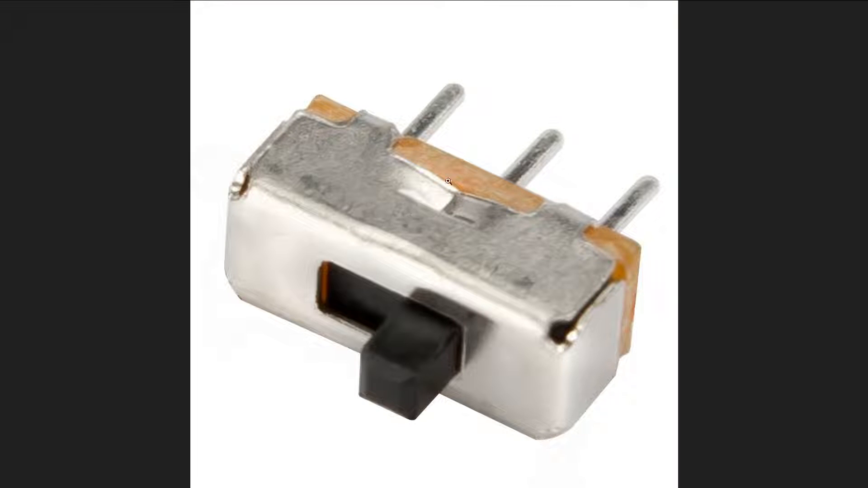
mouse_move(376, 125)
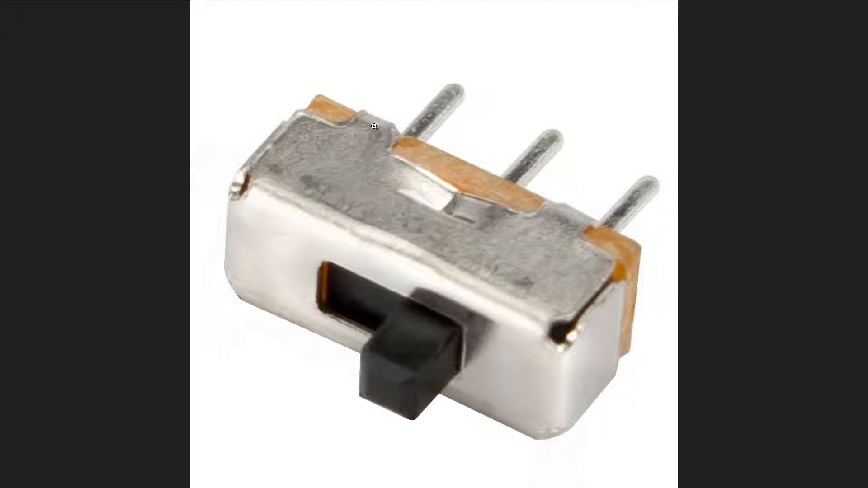